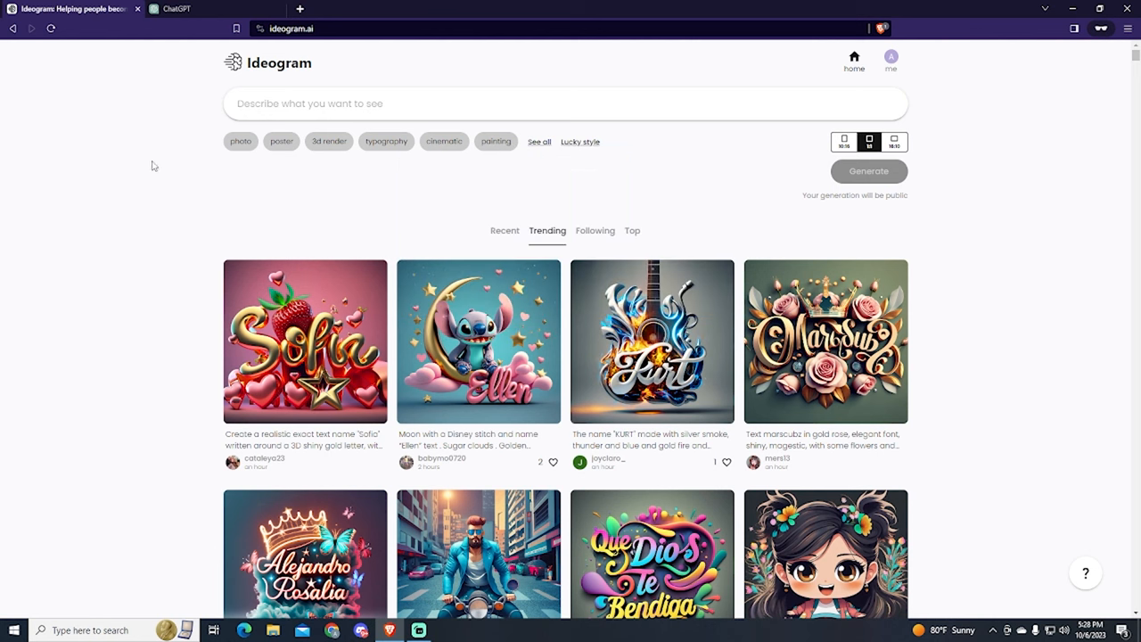
mouse_move(374, 77)
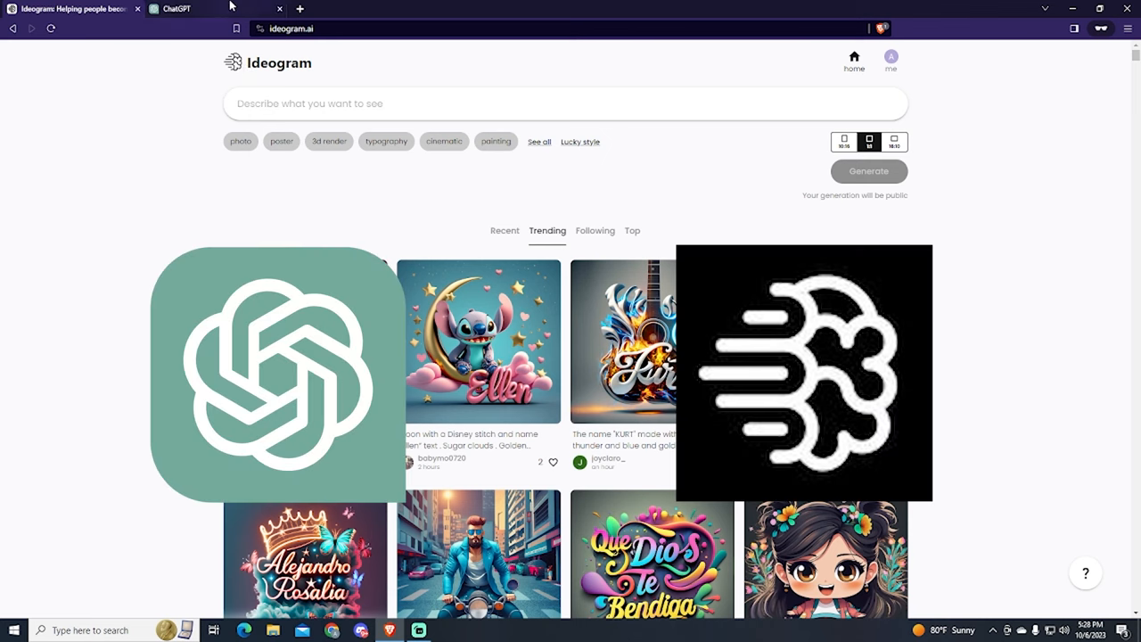
Ask ChatGPT for 10 funny phrases for a t-shirt design
click(178, 9)
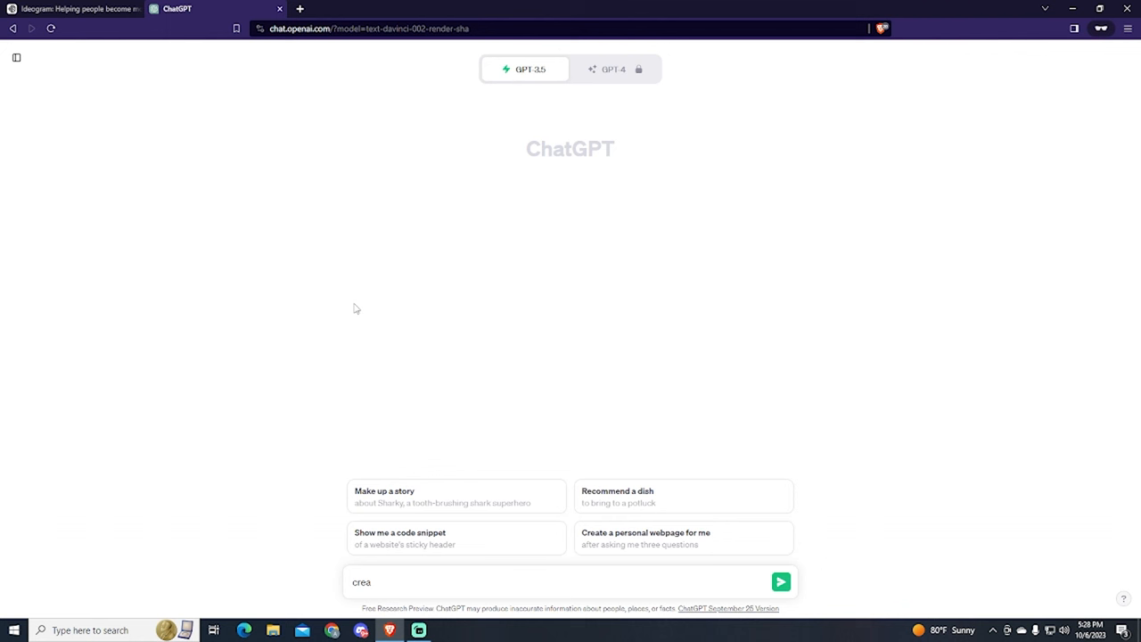
click(779, 581)
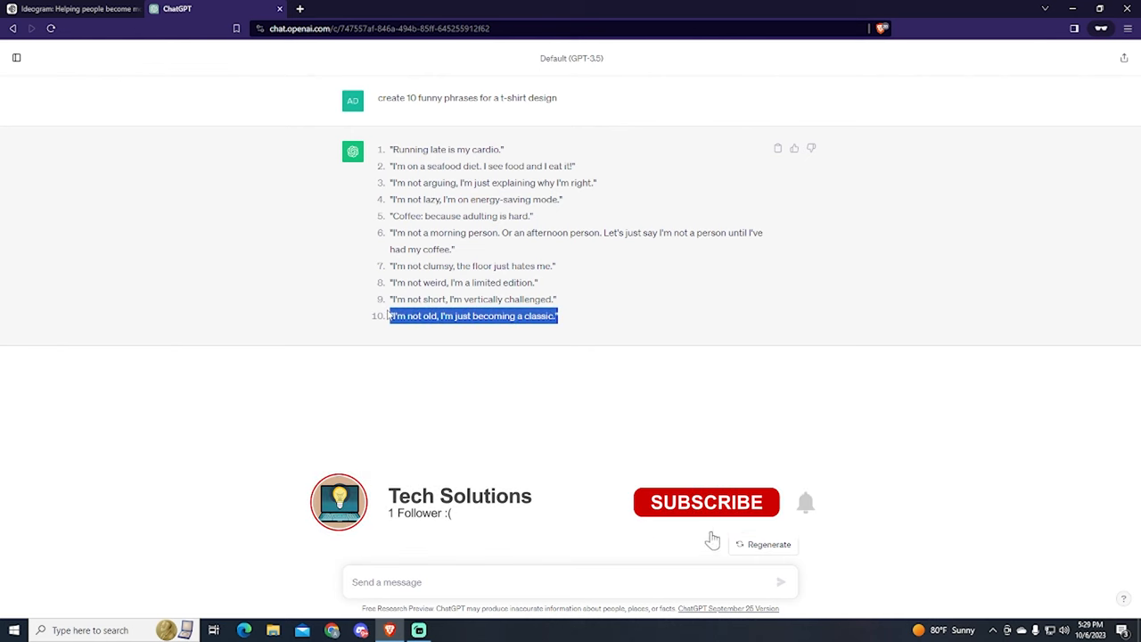
Prompt Ideogram for an old-man t-shirt reading 'I'm not old, I'm becoming a classic', illustration style
click(76, 9)
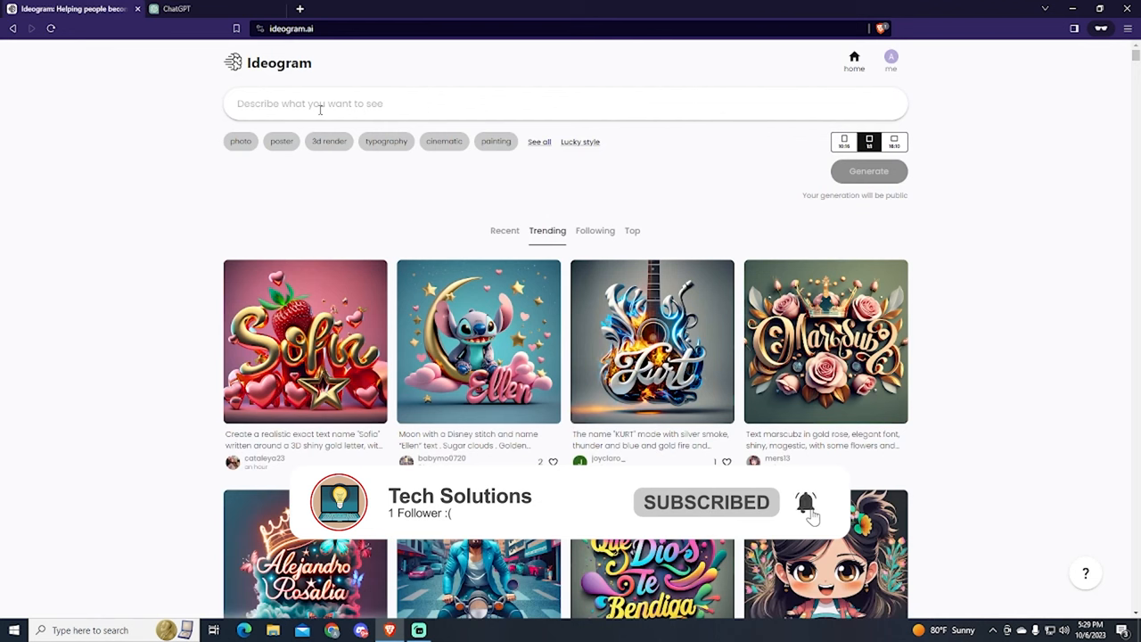
text(t-shirt design of an old man with the text "I'm not old, I'm just becoming a classic.)
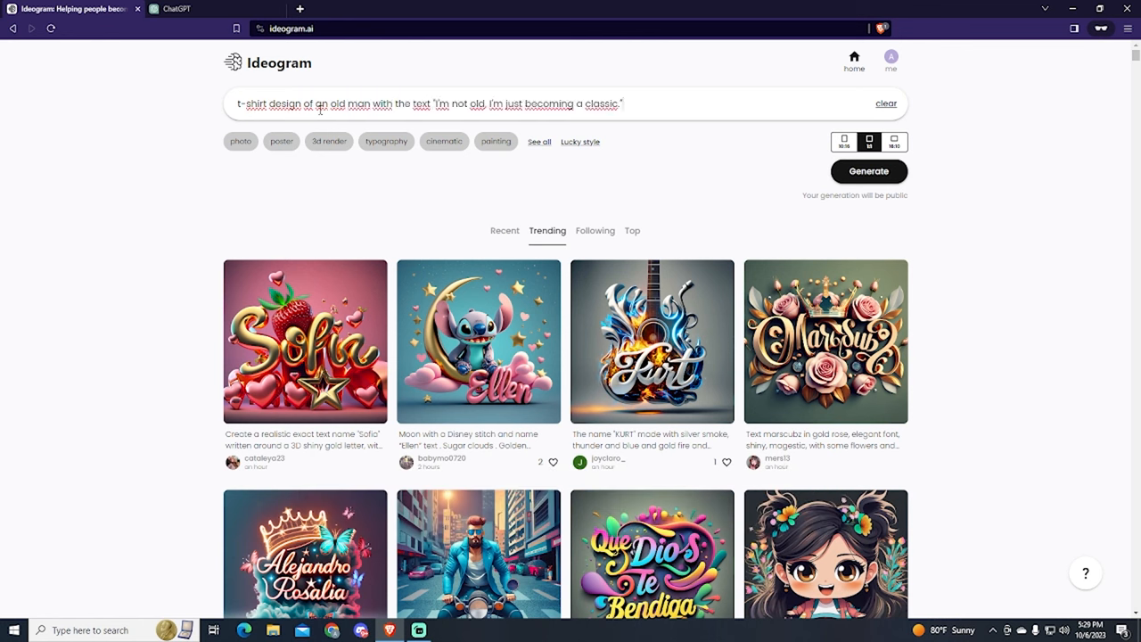
double_click(513, 103)
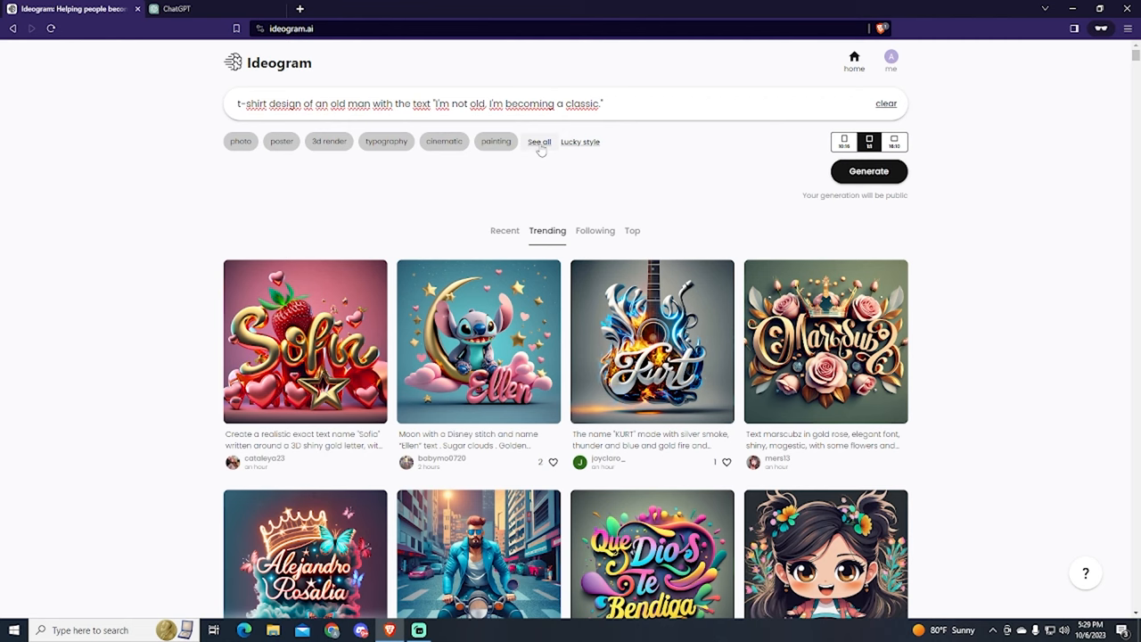
click(539, 141)
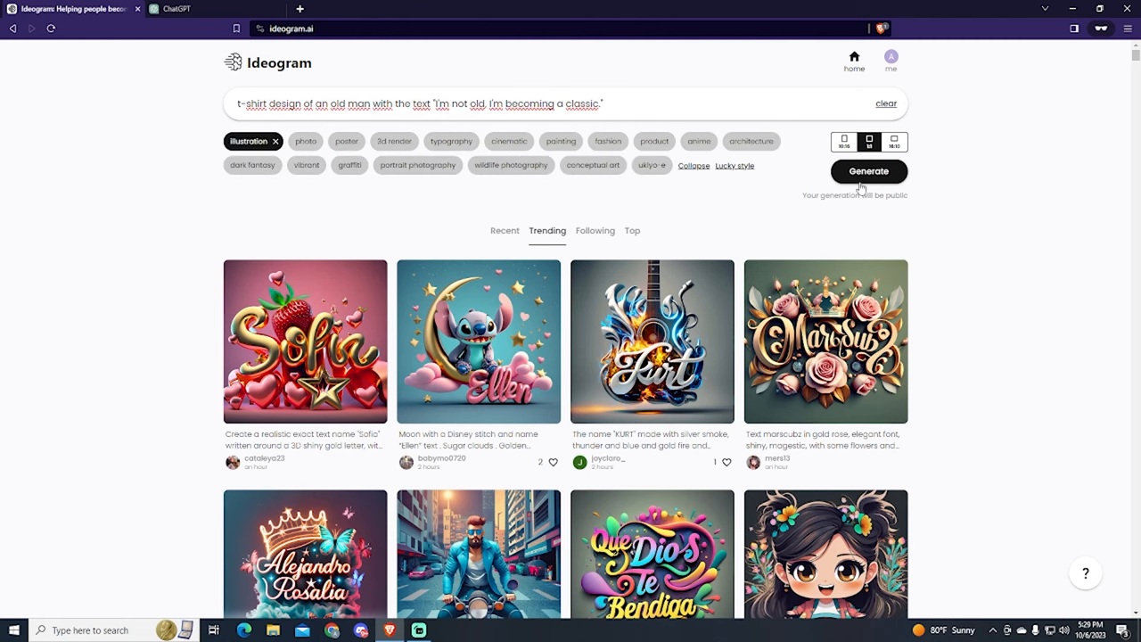
Generate four designs from the prompt and enlarge the mustached old man
click(868, 172)
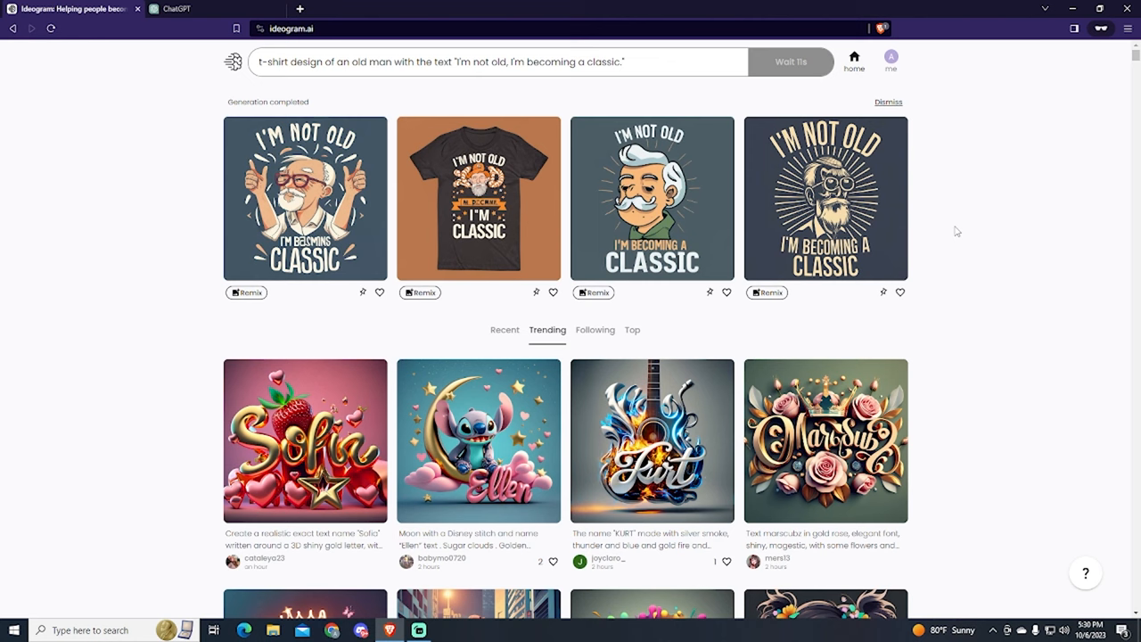
mouse_move(706, 246)
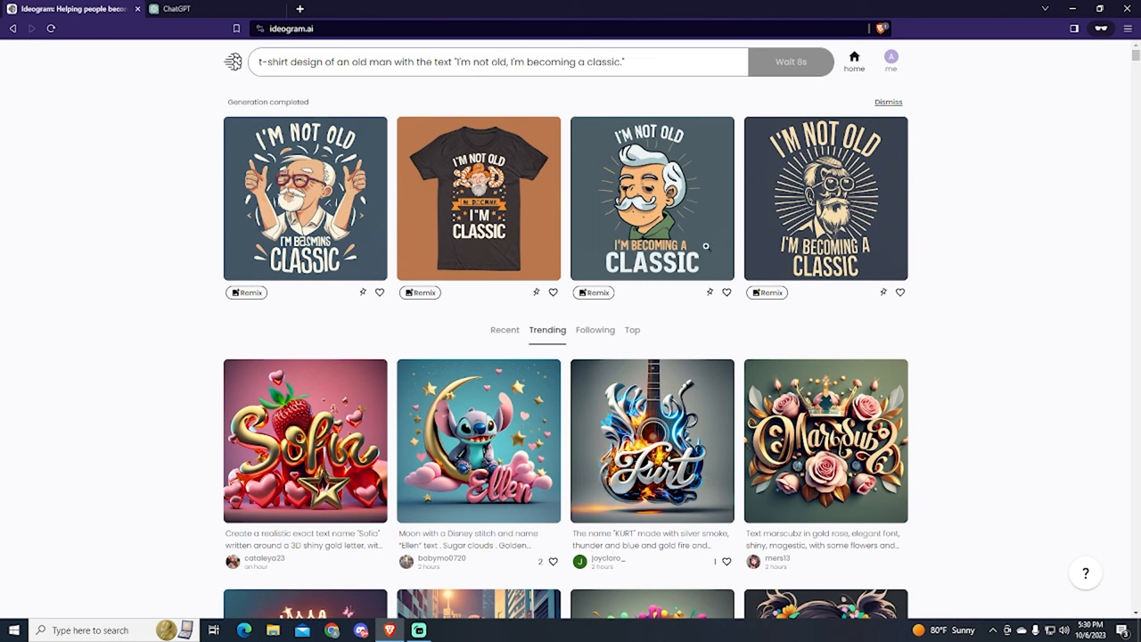
click(652, 198)
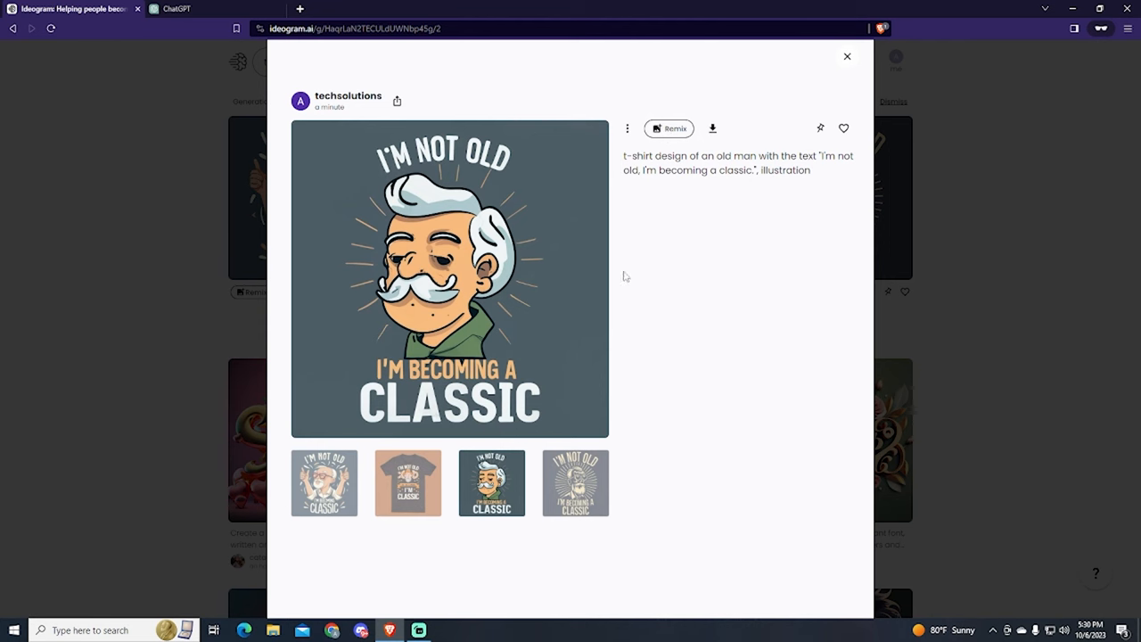
Remix the mustached design and open the variant holding a heart lollipop
click(670, 129)
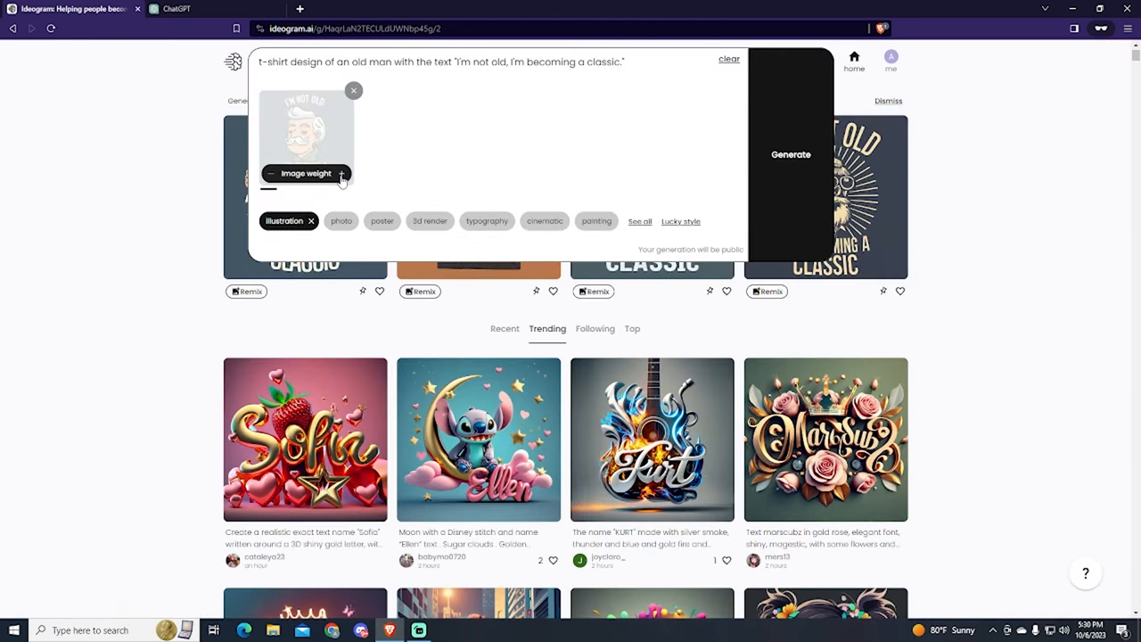
click(790, 154)
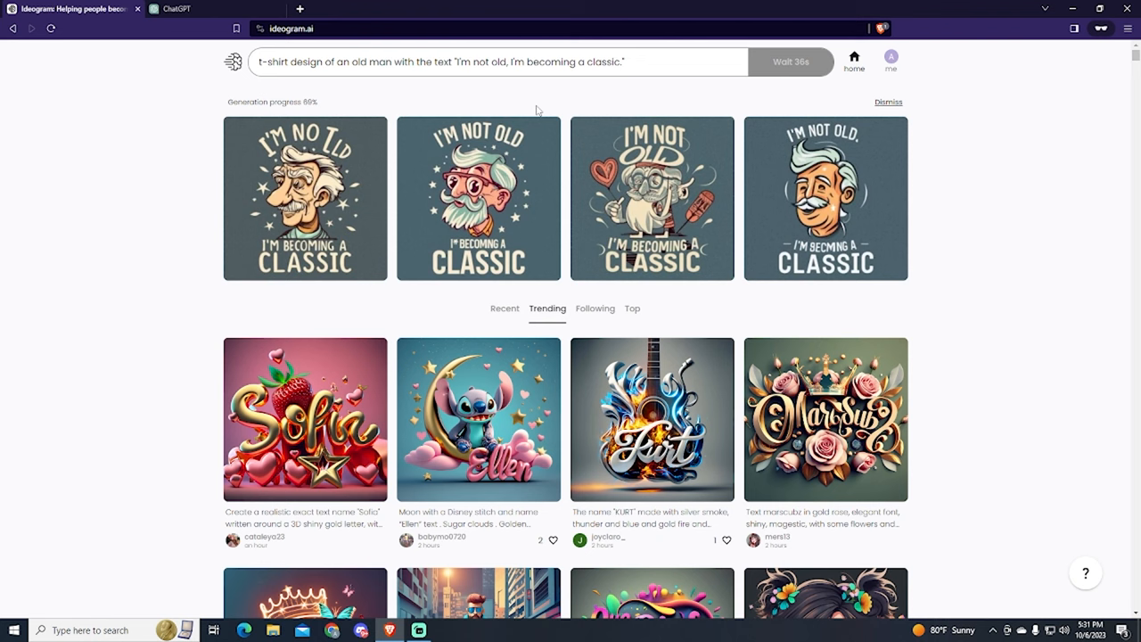
mouse_move(461, 299)
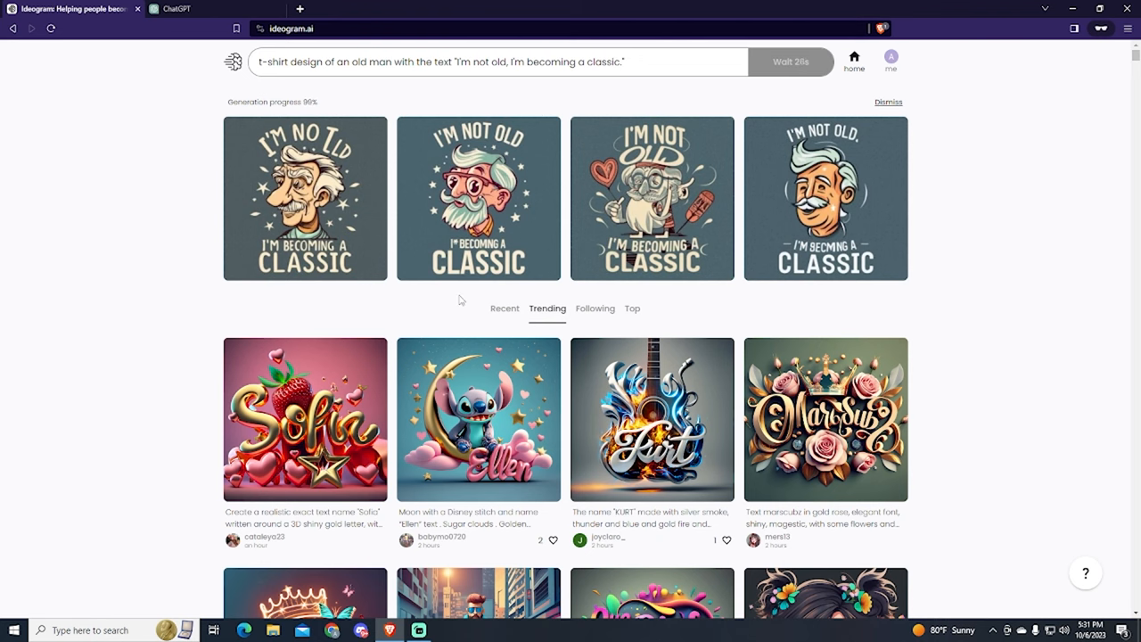
click(652, 197)
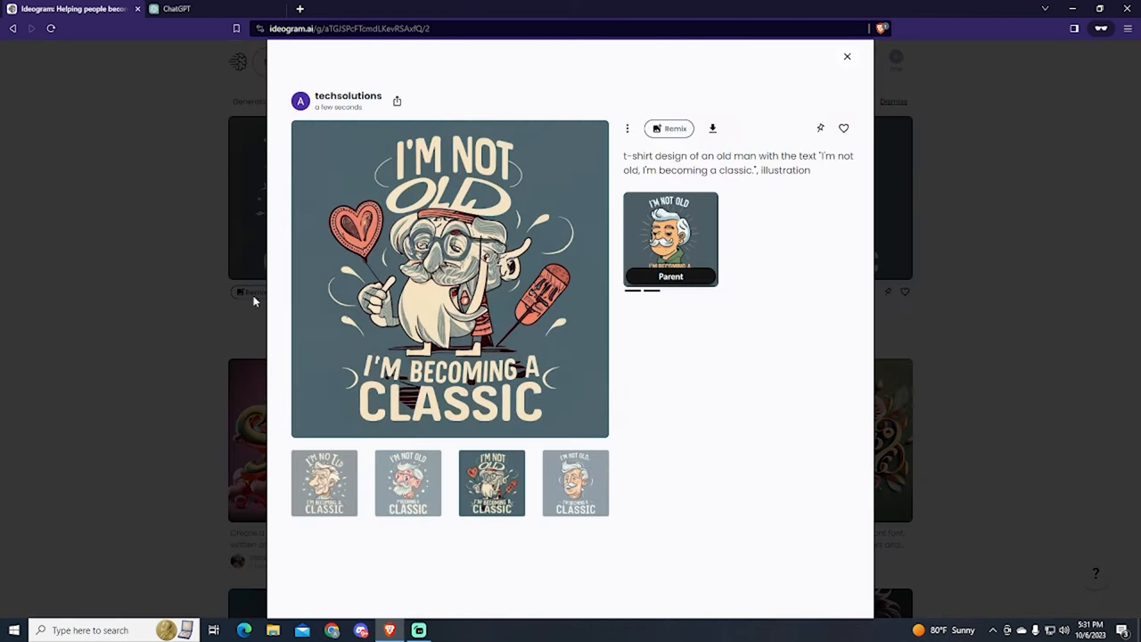
Open the bespectacled old man with stars and remix it
click(846, 56)
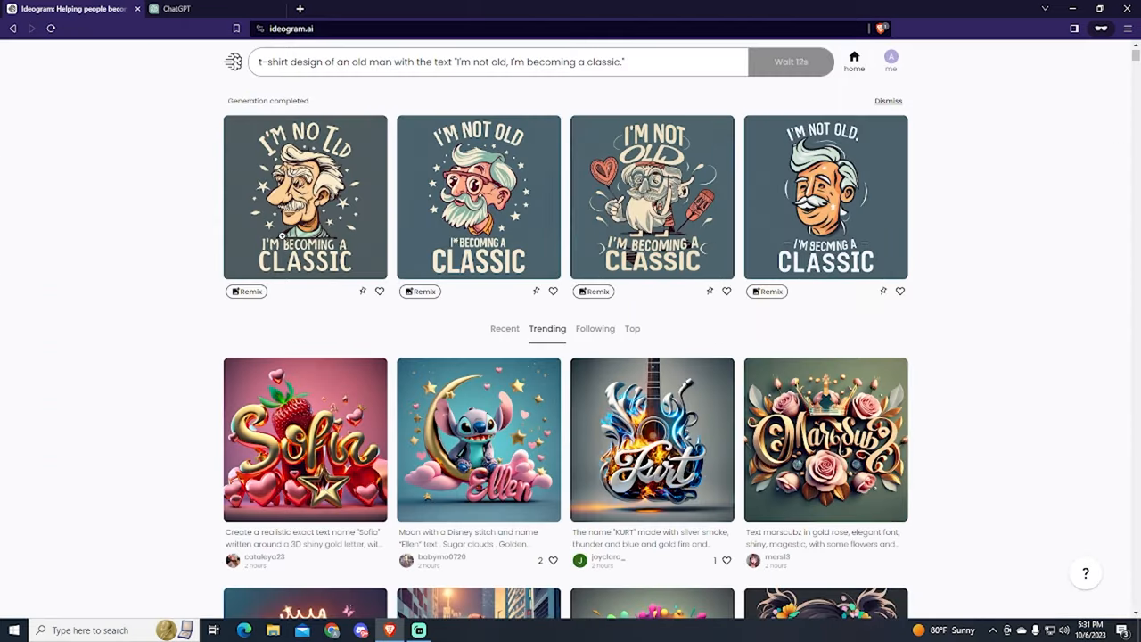
click(479, 197)
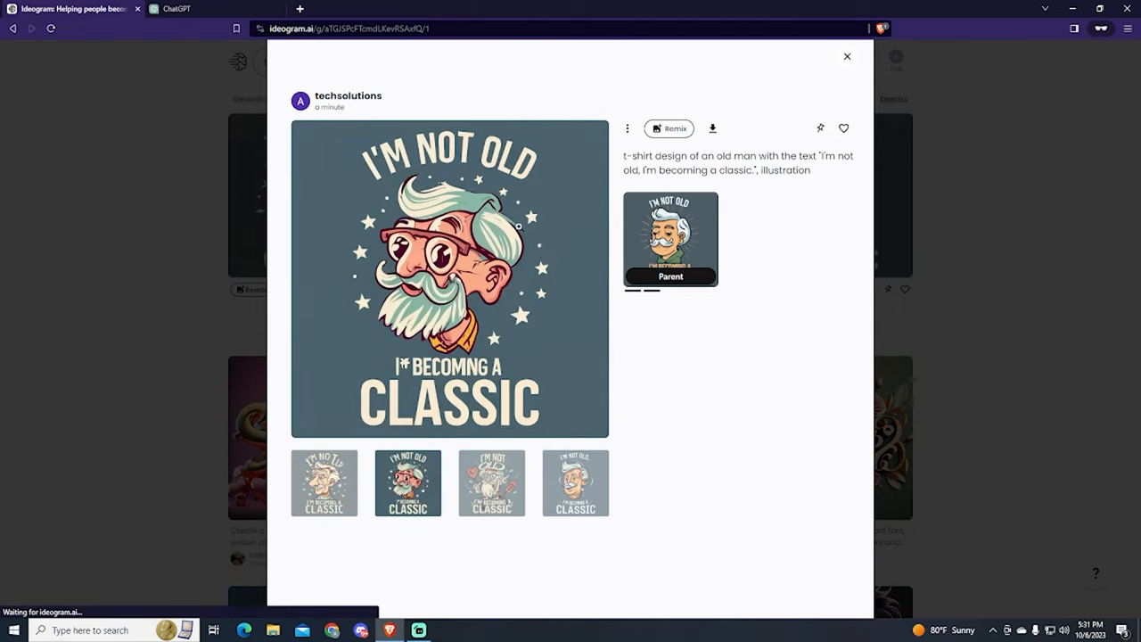
click(846, 57)
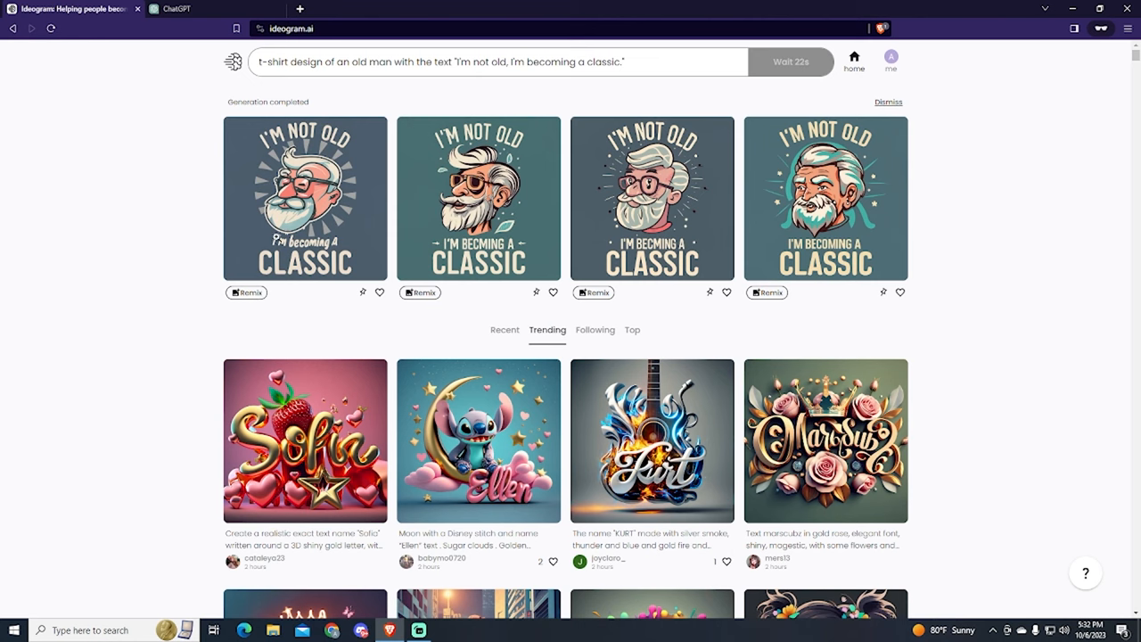
Download the bearded, bespectacled old man with radiating rays to Downloads
click(305, 198)
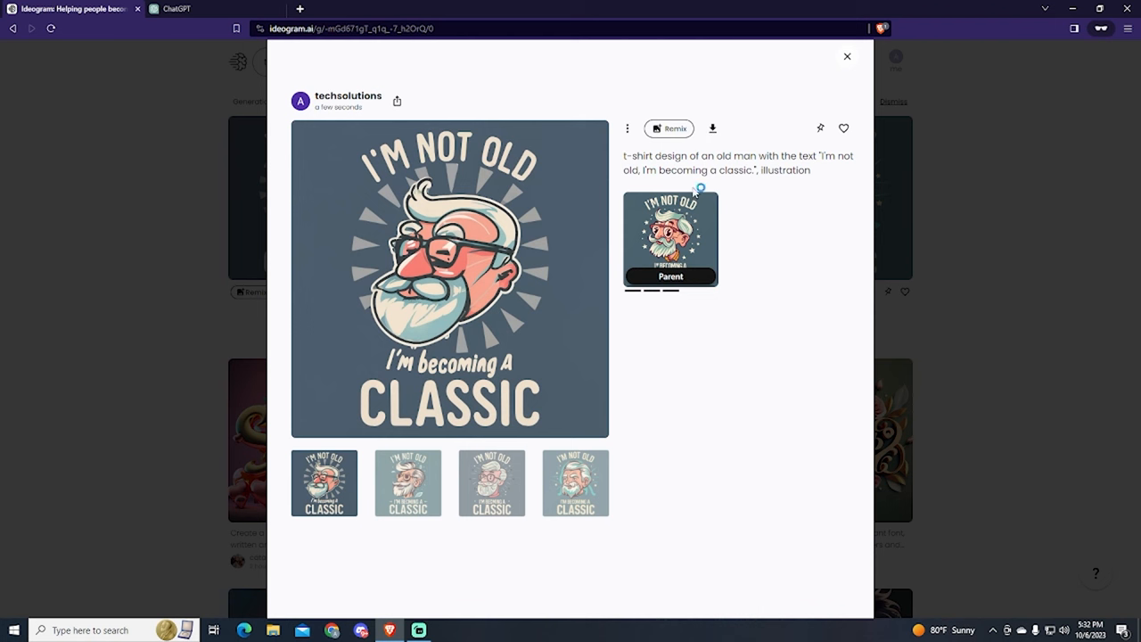
click(713, 127)
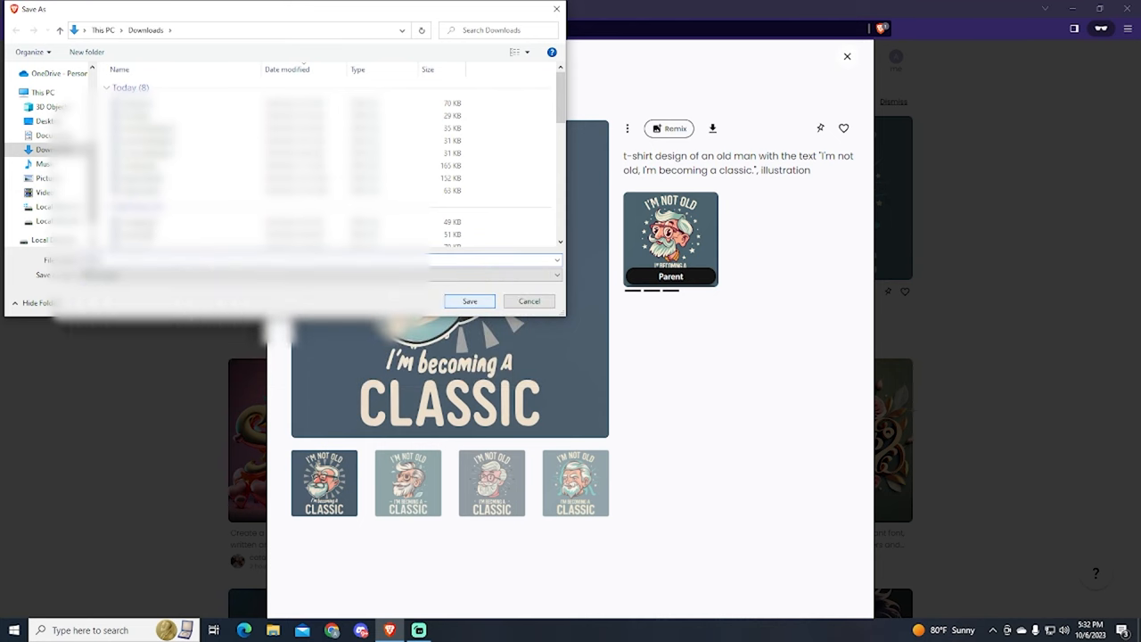
click(469, 301)
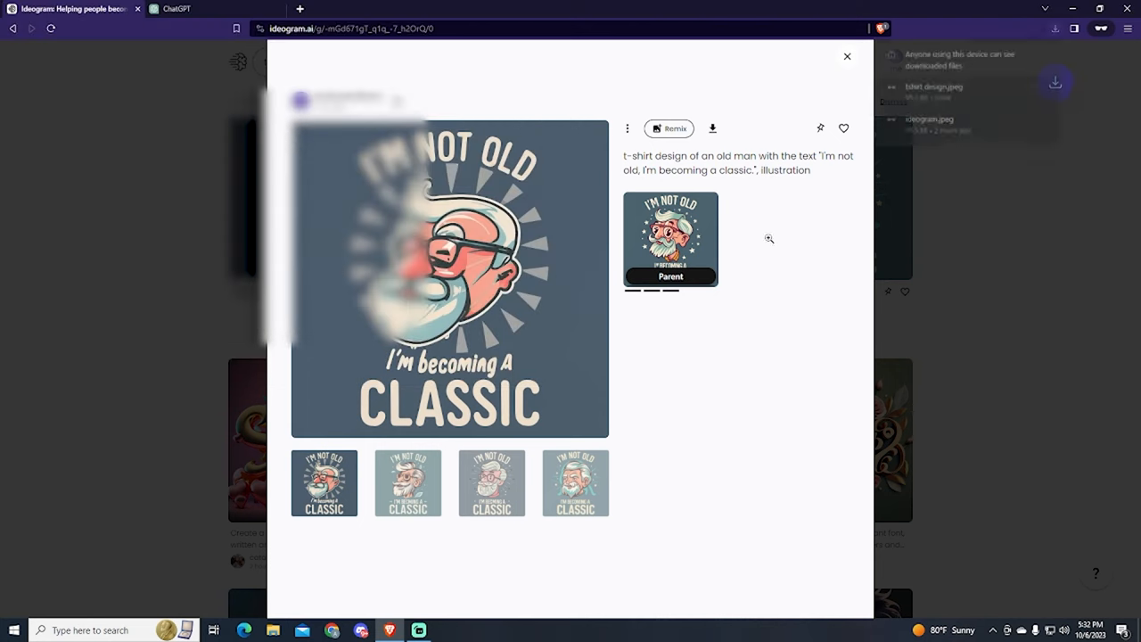